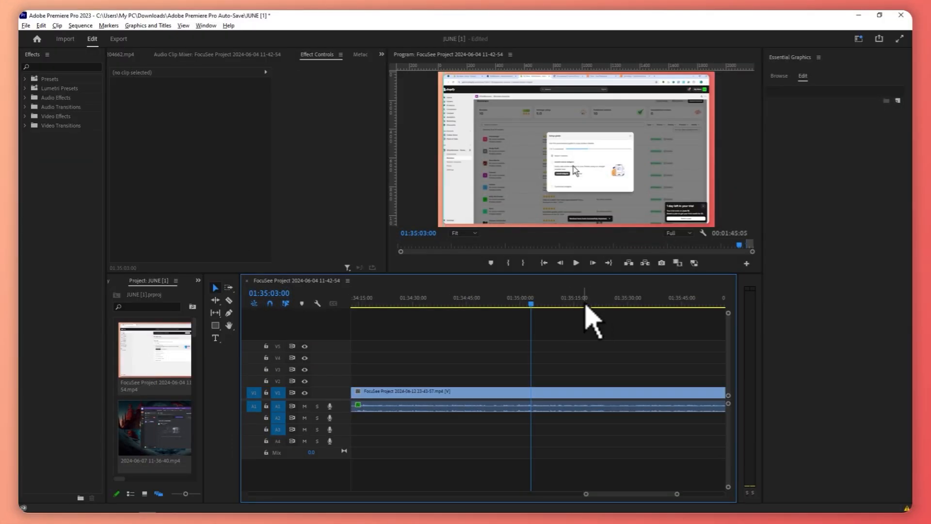
pyautogui.moveTo(330, 178)
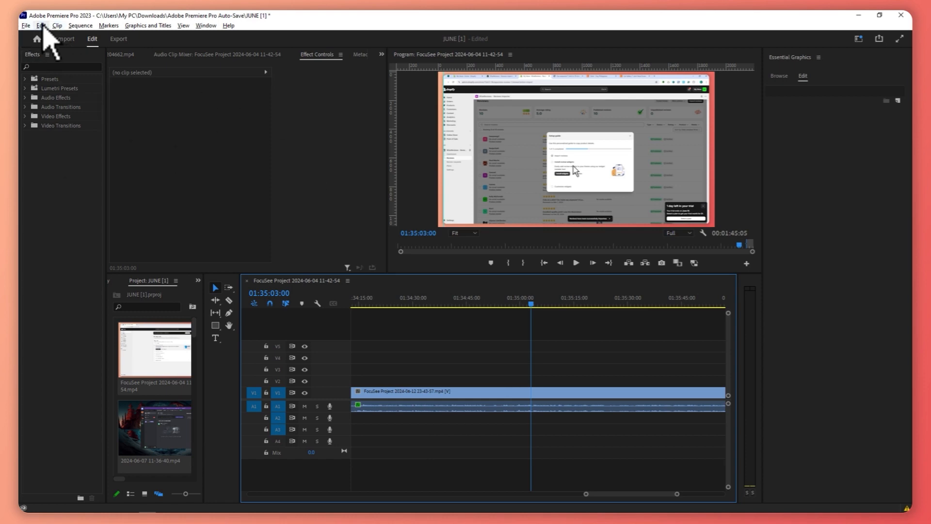
# Open Edit > Preferences > Media Cache to show cache locations and removal options.
pyautogui.click(39, 25)
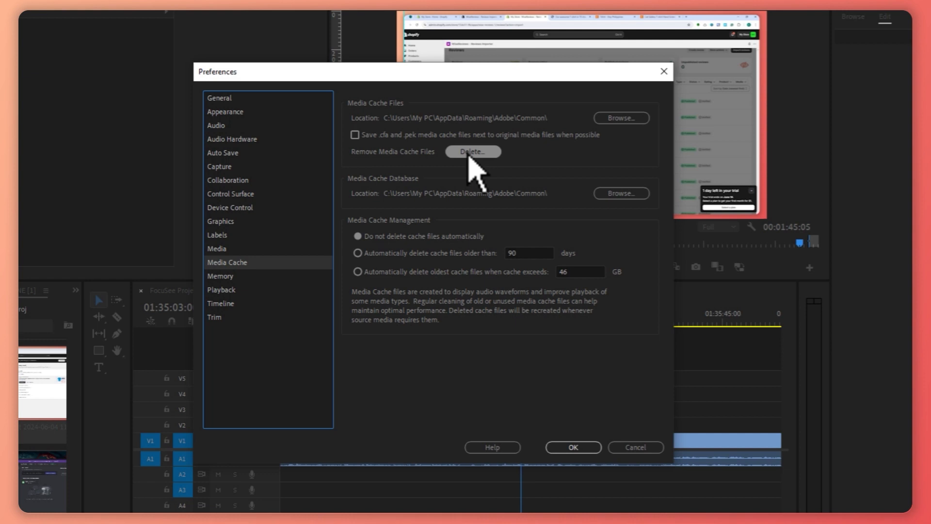
# Remove the media cache, keeping 'Delete unused media cache files' selected, and confirm.
pyautogui.click(471, 151)
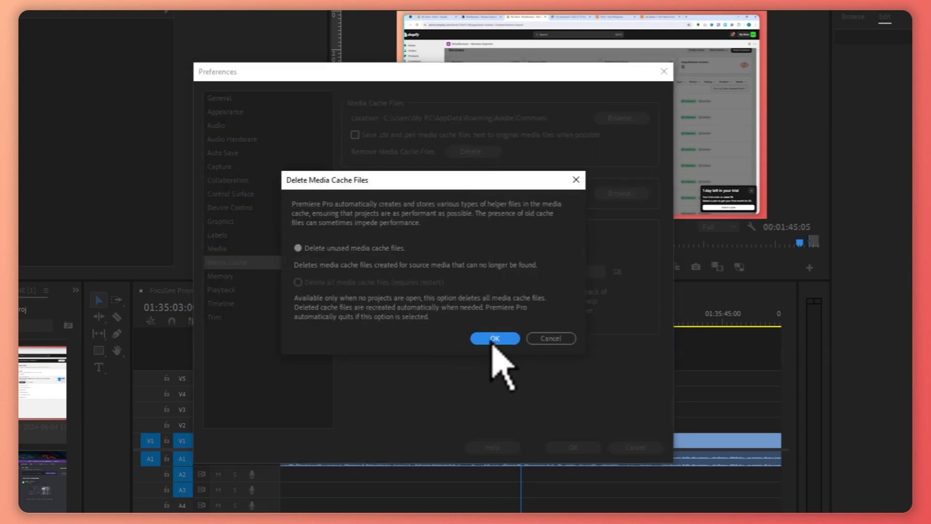
pyautogui.moveTo(455, 282)
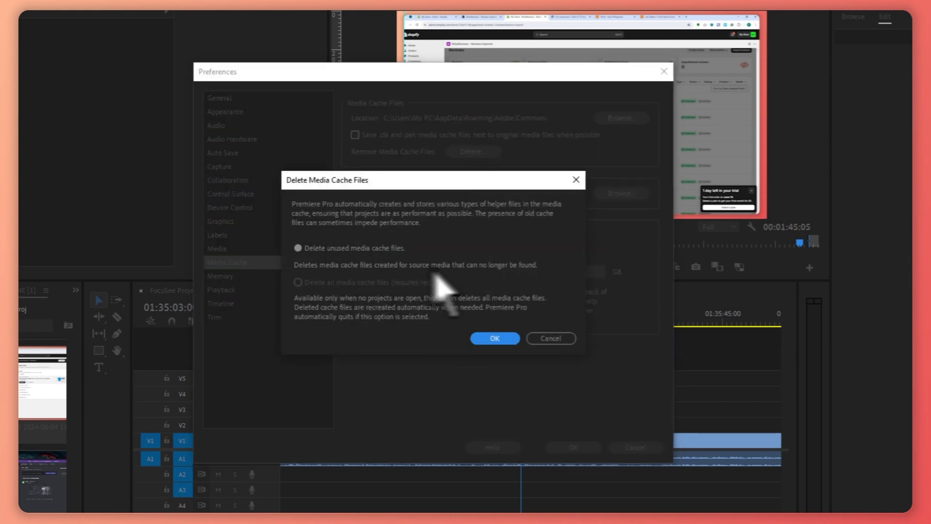
pyautogui.click(495, 338)
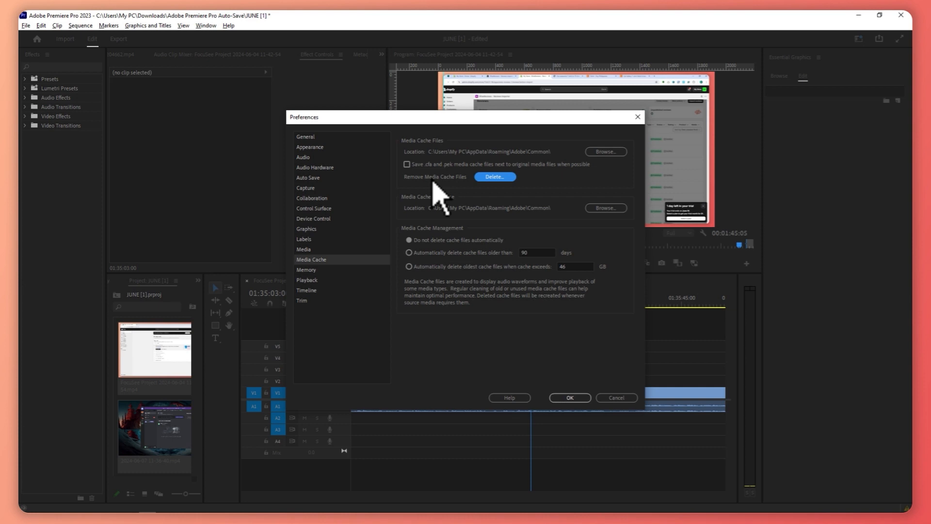
pyautogui.moveTo(446, 205)
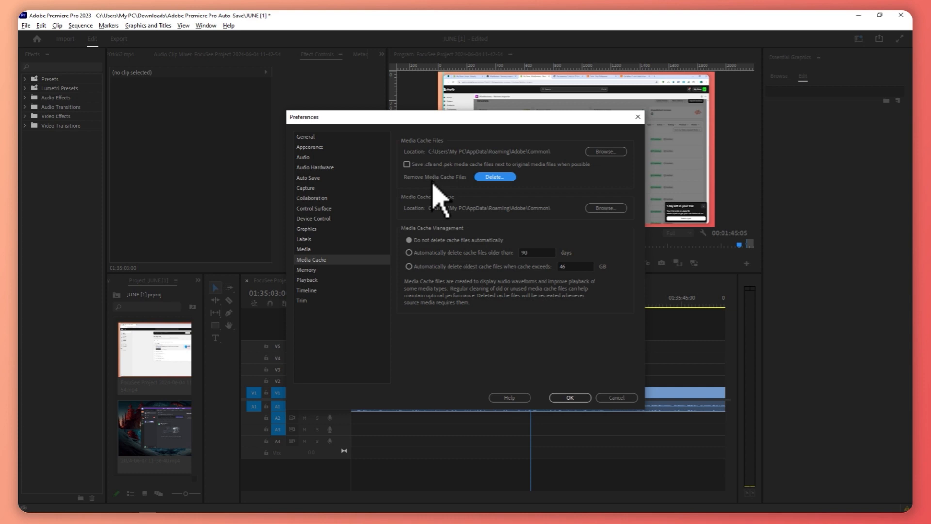
pyautogui.moveTo(527, 237)
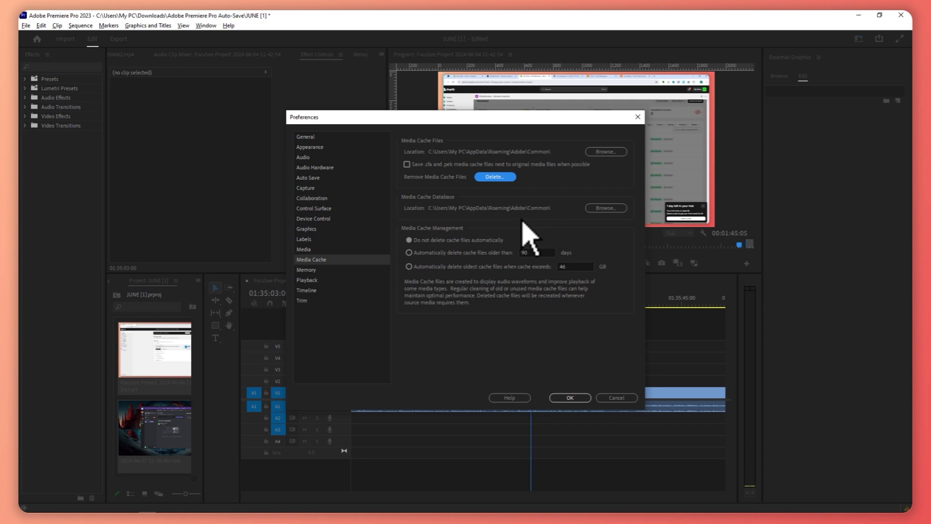
pyautogui.moveTo(555, 262)
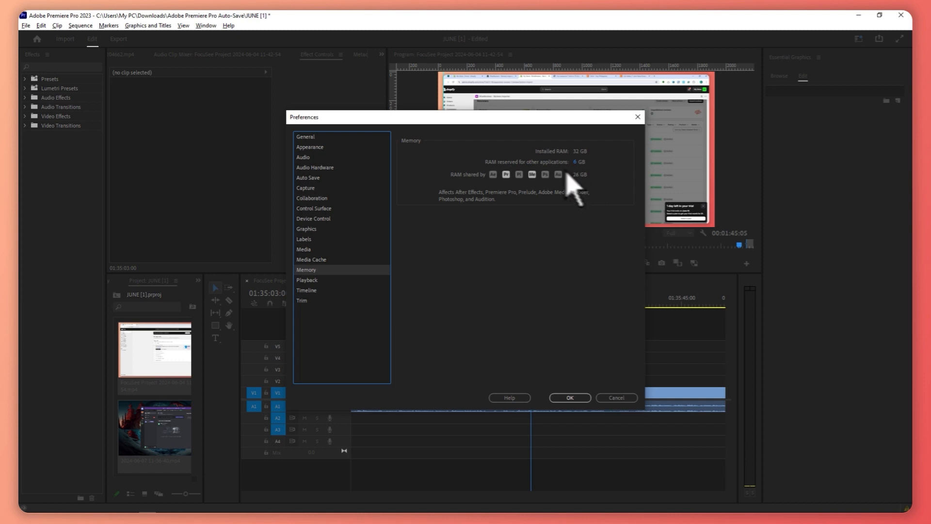
pyautogui.moveTo(586, 193)
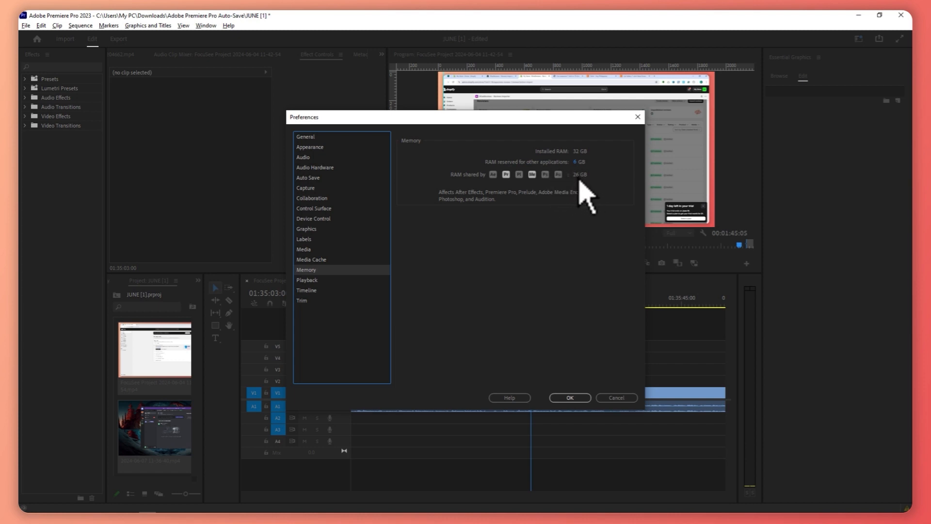
pyautogui.moveTo(524, 195)
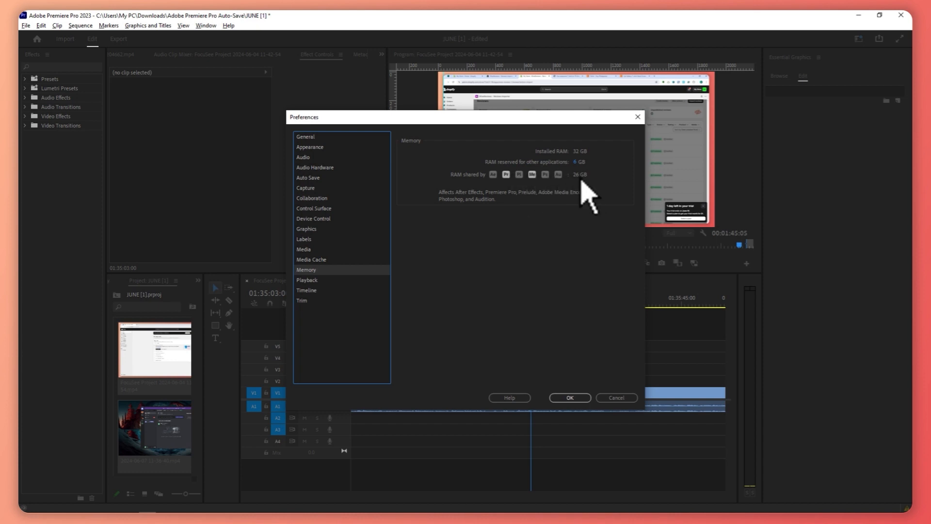
pyautogui.moveTo(571, 190)
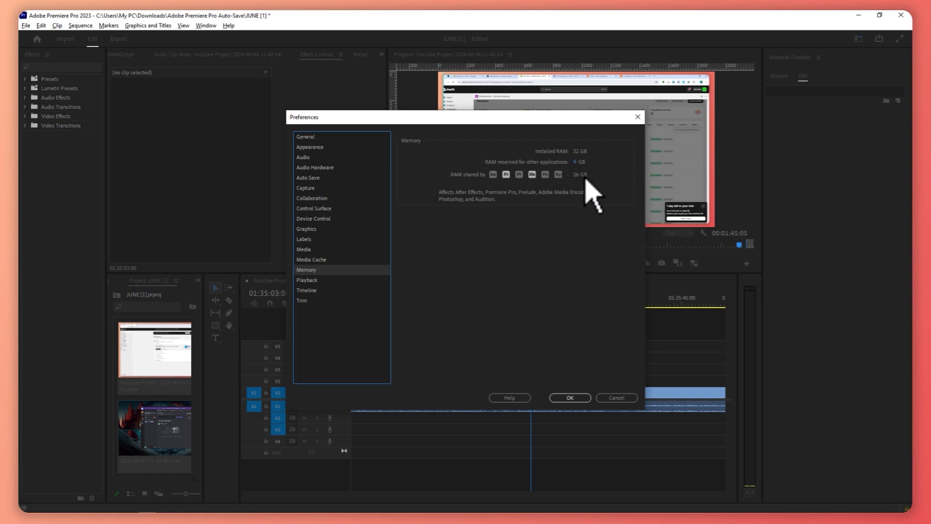
pyautogui.moveTo(574, 196)
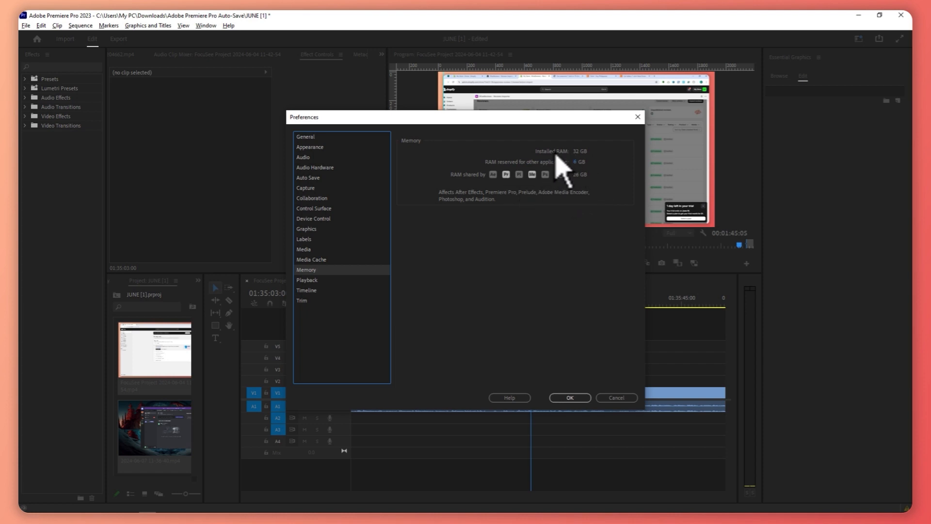
pyautogui.moveTo(587, 173)
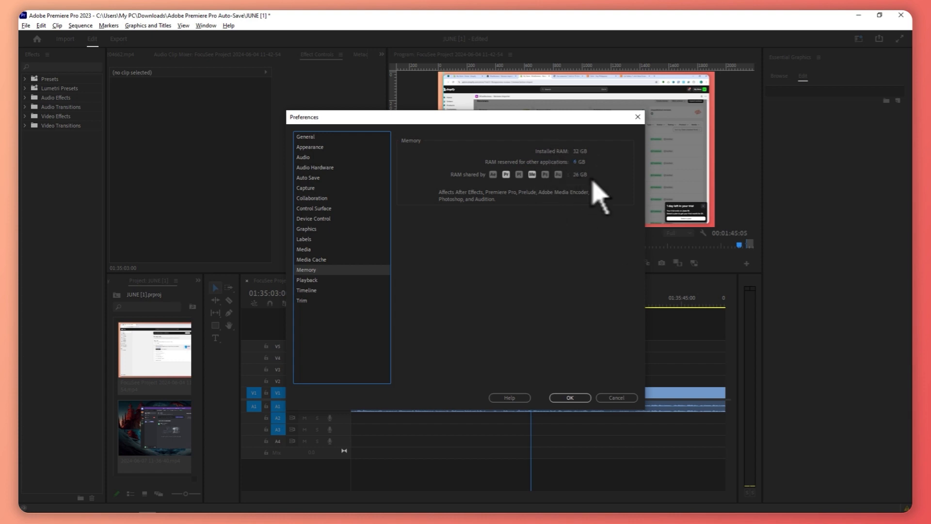
pyautogui.moveTo(588, 190)
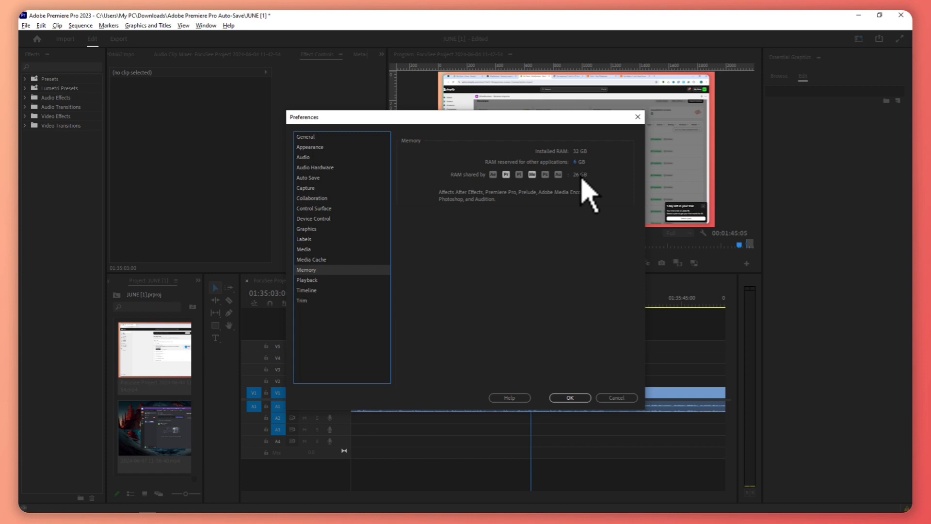
pyautogui.moveTo(582, 205)
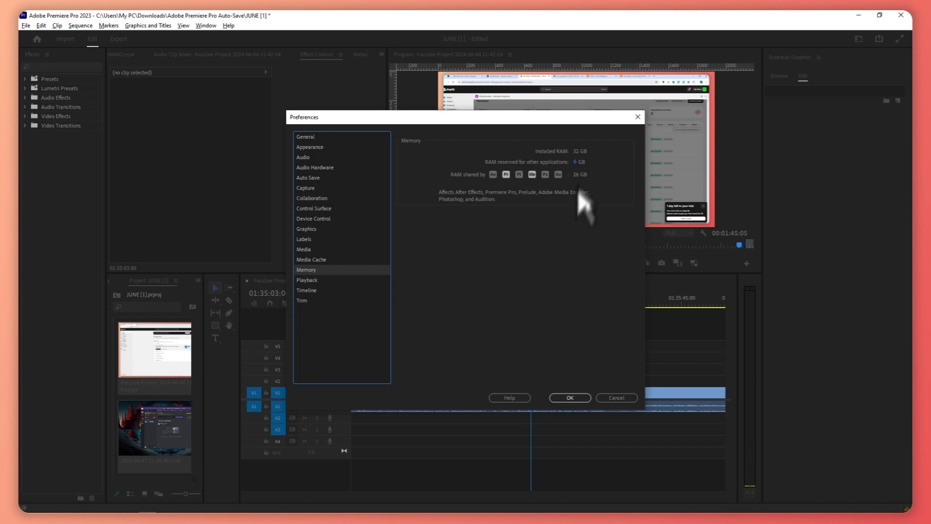
pyautogui.moveTo(546, 178)
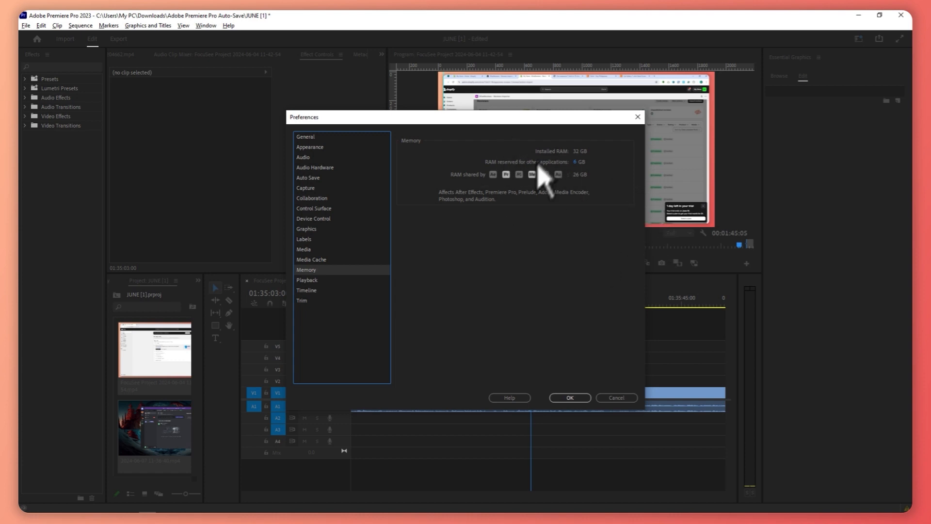
pyautogui.moveTo(587, 421)
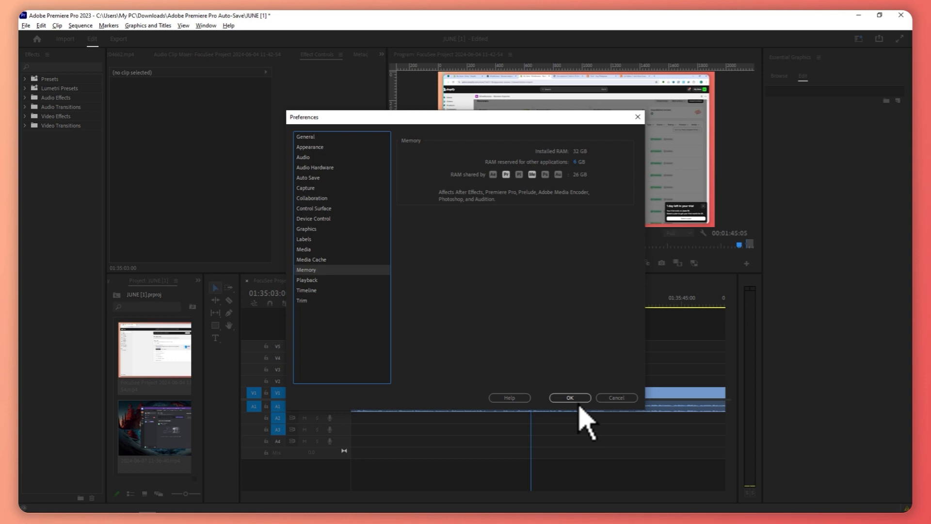
# Accept the Memory settings with 6 GB reserved for other apps and close Preferences.
pyautogui.click(568, 397)
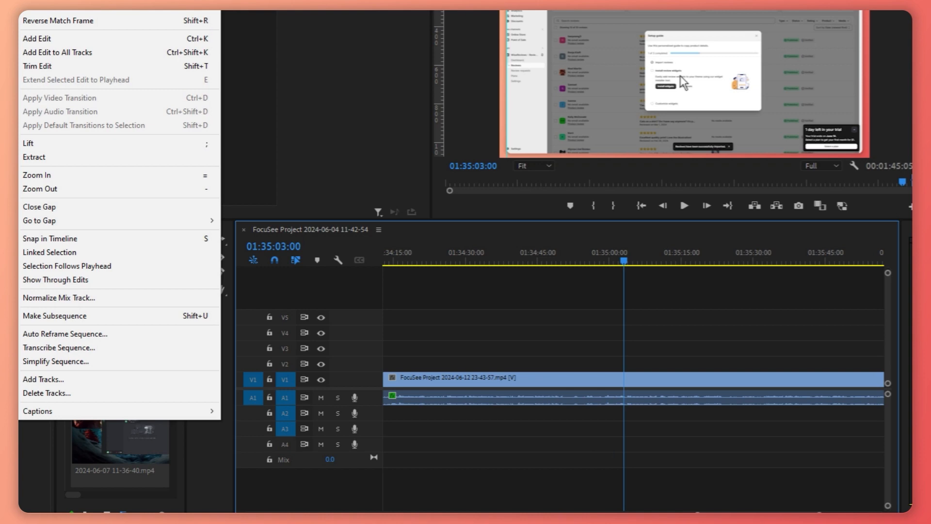
pyautogui.moveTo(66, 20)
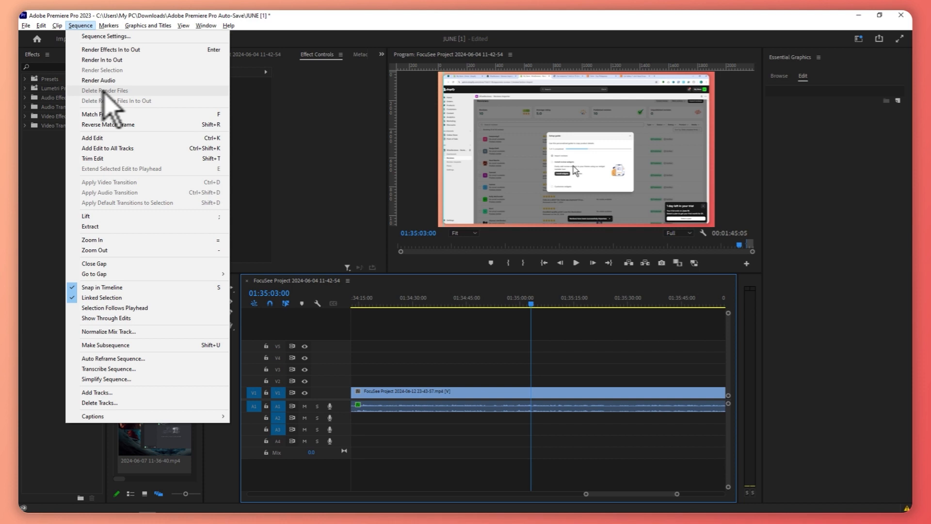
pyautogui.moveTo(133, 117)
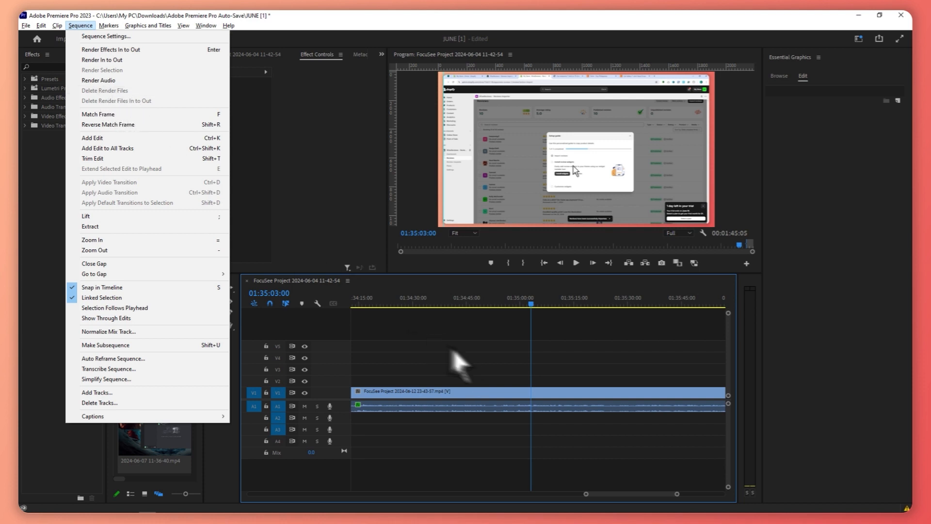
pyautogui.moveTo(407, 336)
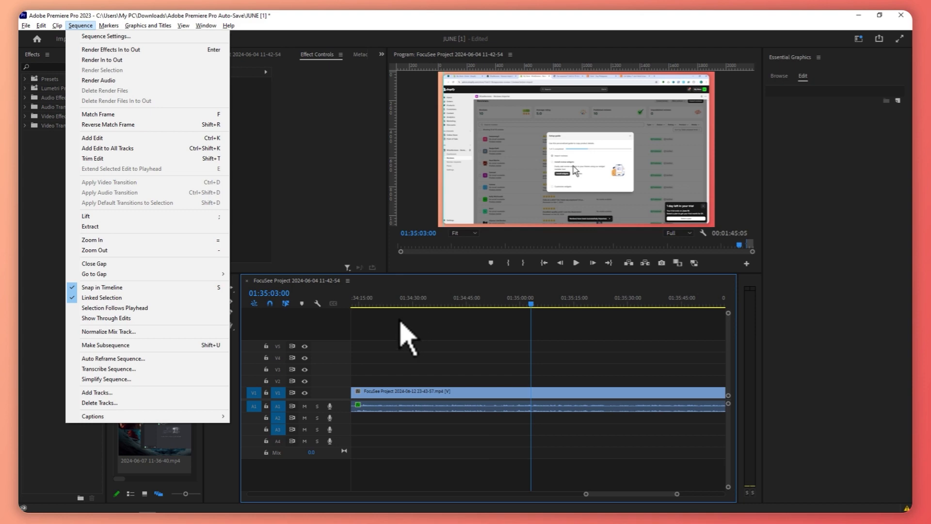
pyautogui.moveTo(103, 101)
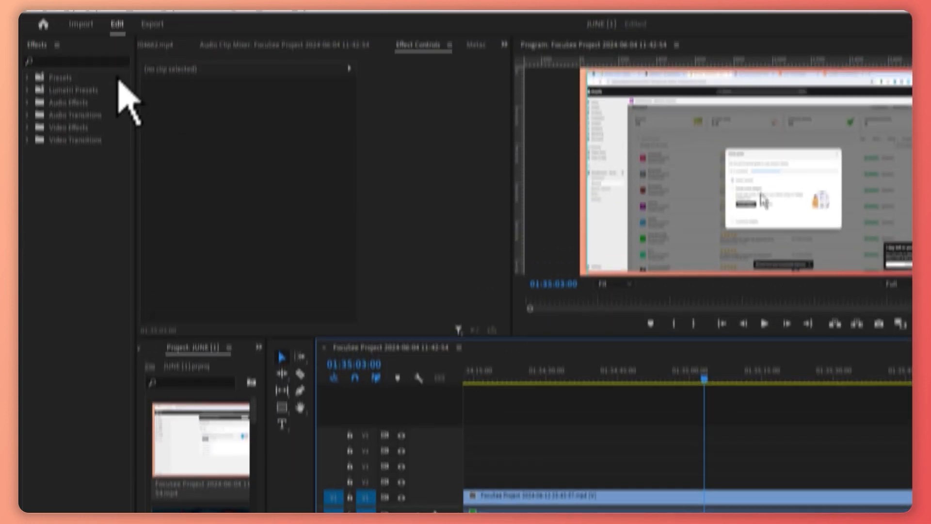
# Open the Sequence menu so Delete Render Files is visible.
pyautogui.click(101, 30)
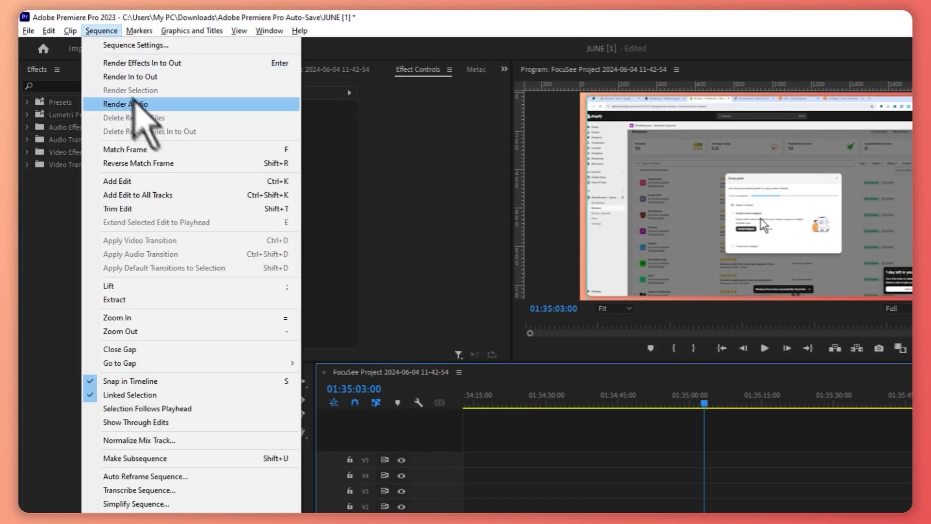
pyautogui.moveTo(160, 131)
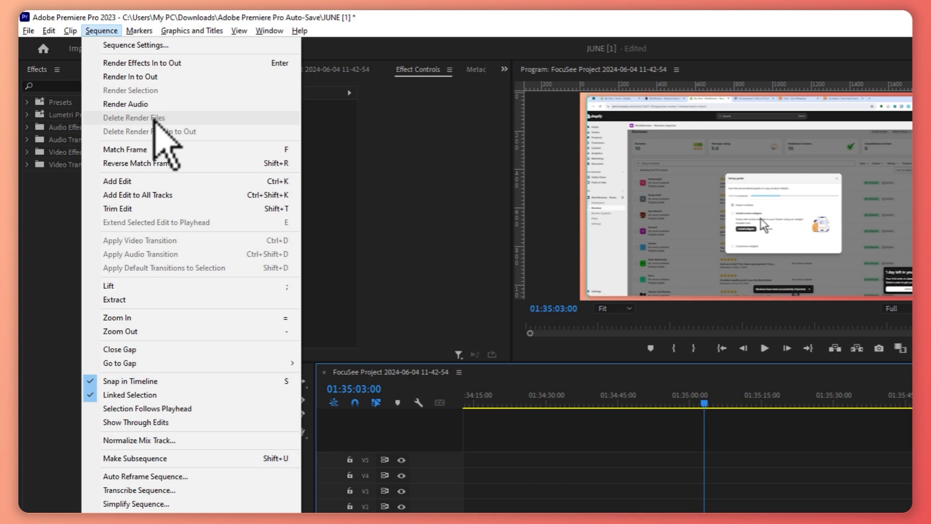